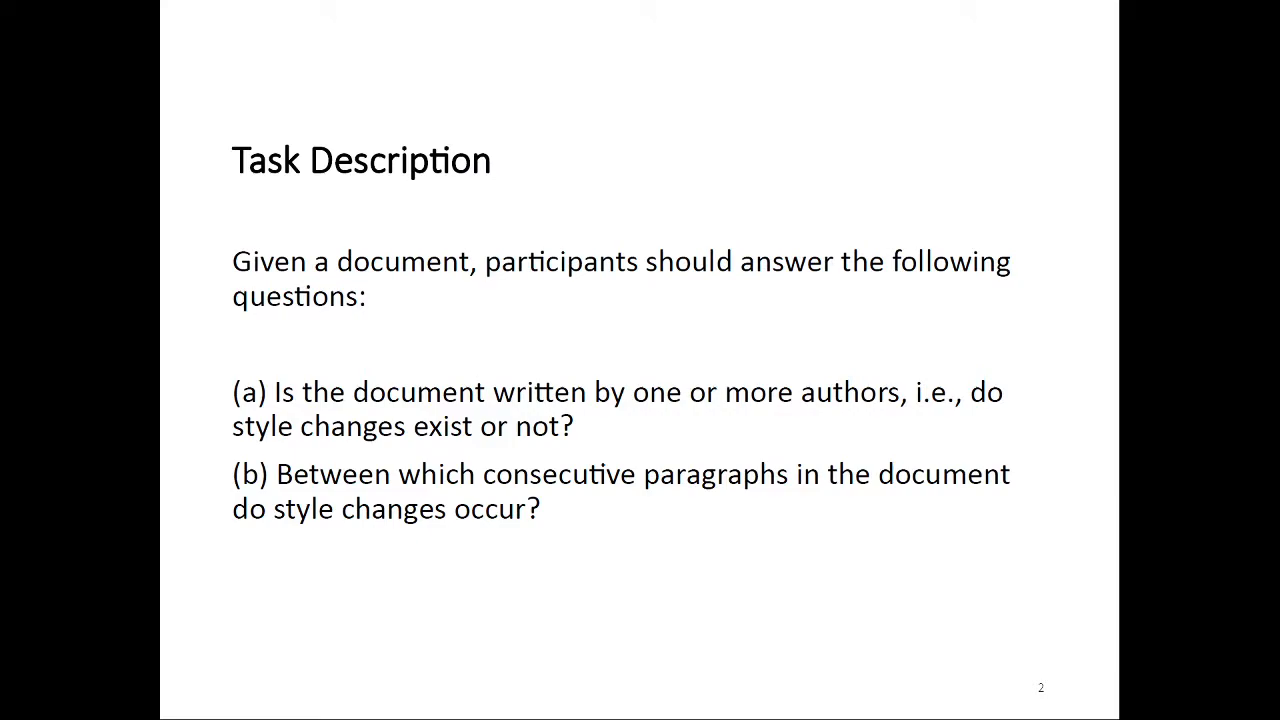
# Advance to the Task Description slide with Example Documents A, B and C
pyautogui.press('Right')
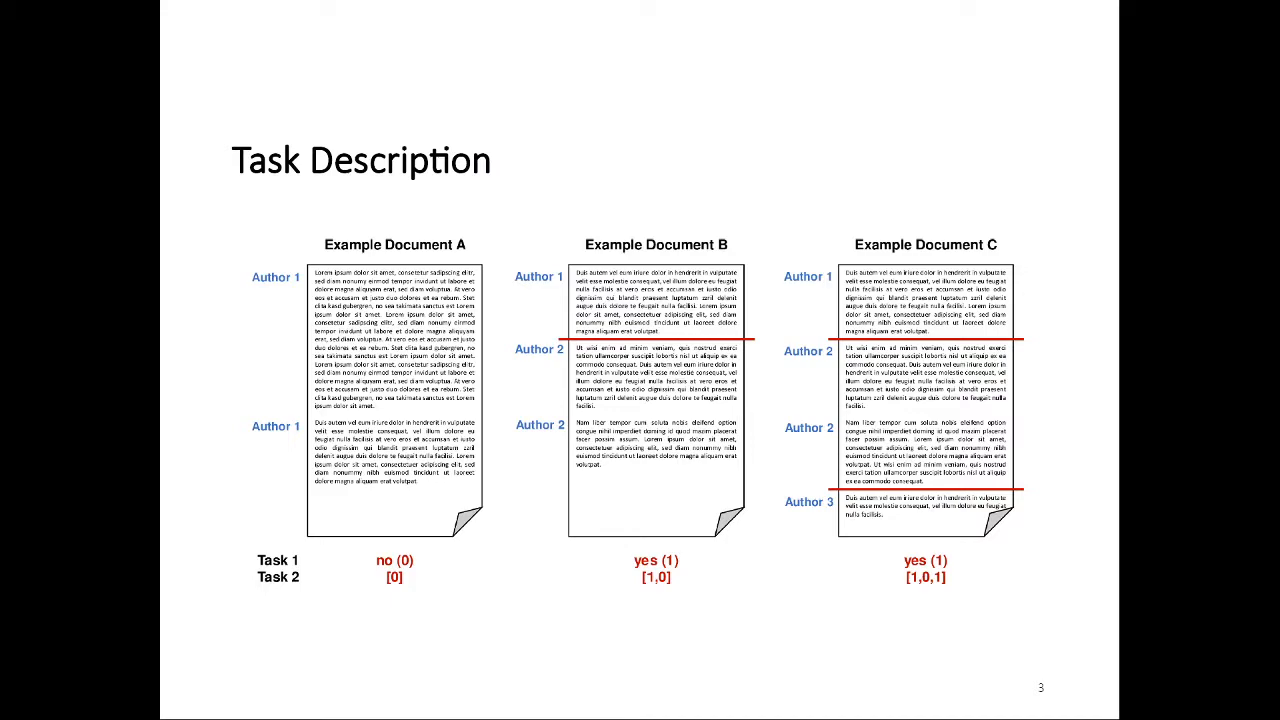
# Advance to the Dataset slide listing requirements met by StackExchange
pyautogui.press('Right')
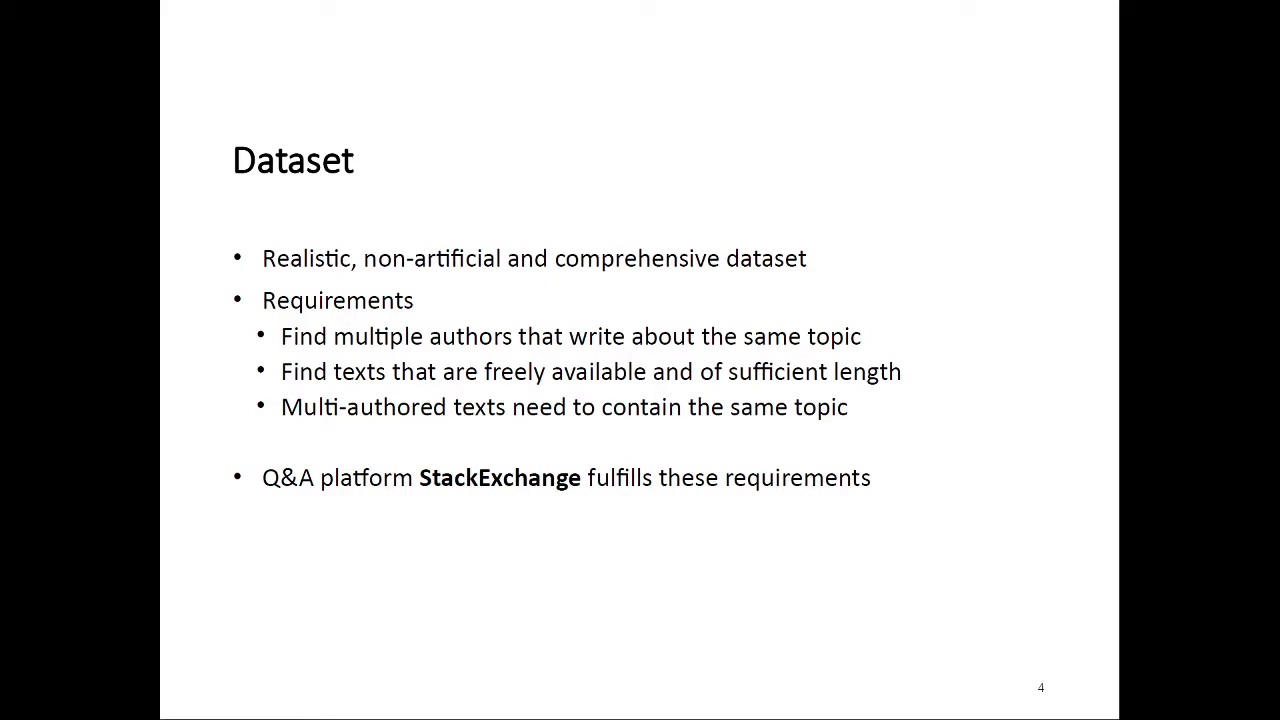